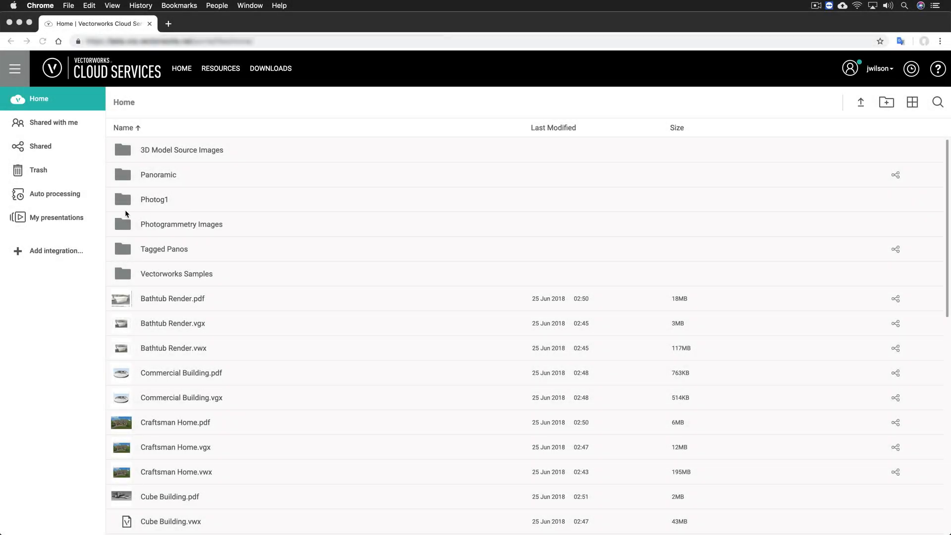
# Step: Browse the Sample presentation's slides and Library panel from the My presentations list
pyautogui.click(56, 217)
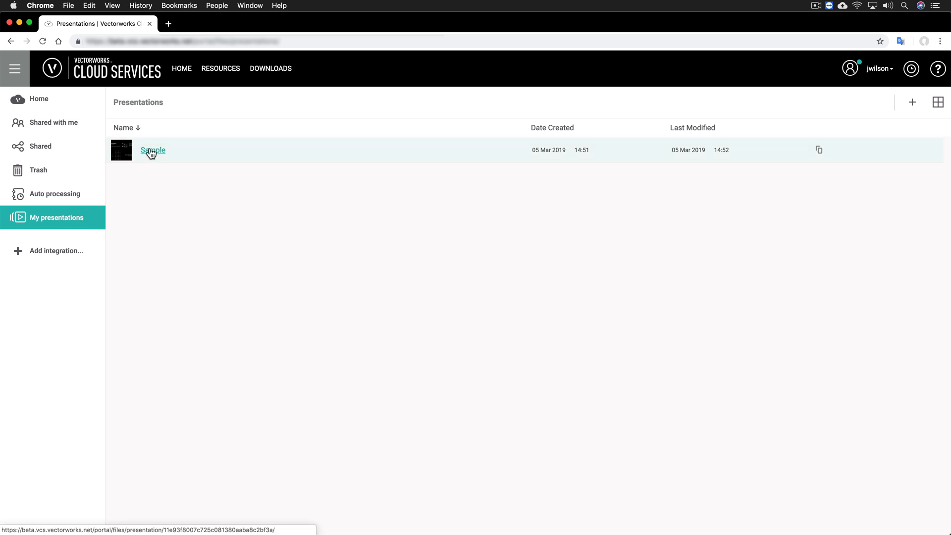
pyautogui.click(153, 149)
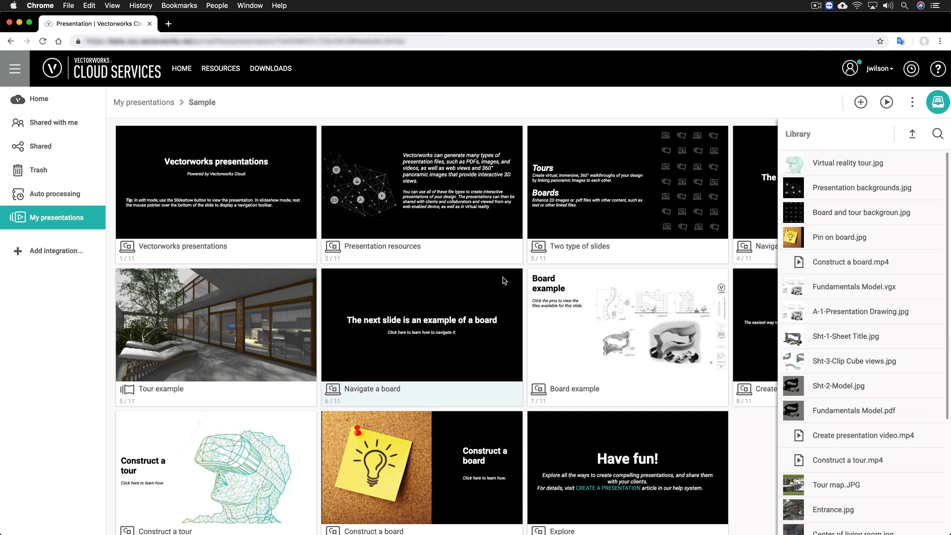
pyautogui.scroll(-3)
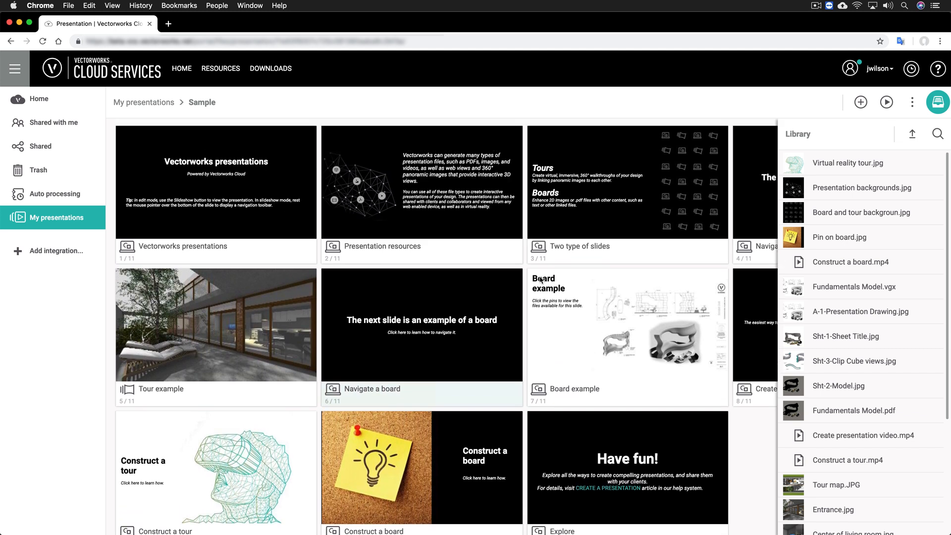
pyautogui.scroll(-3)
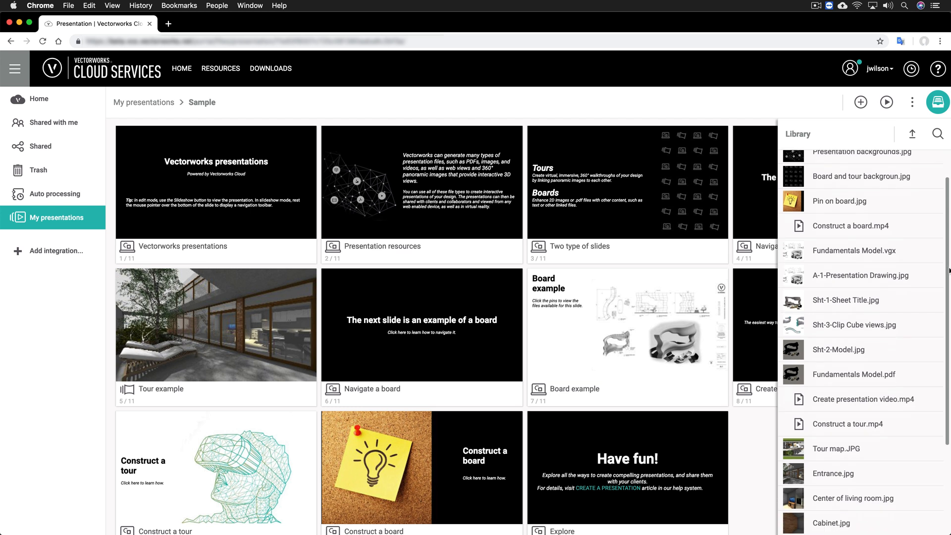
pyautogui.scroll(-3)
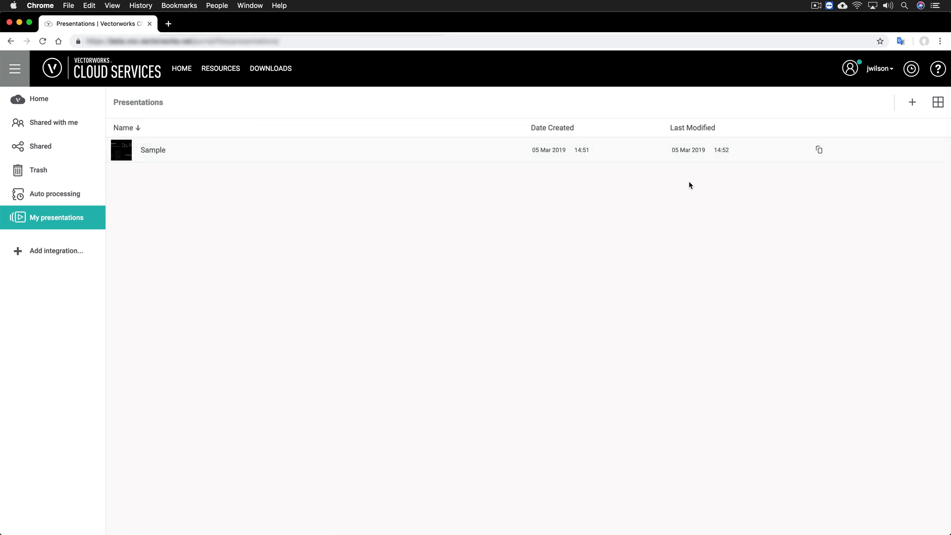
# Step: Create an empty presentation named New Presentation
pyautogui.click(912, 102)
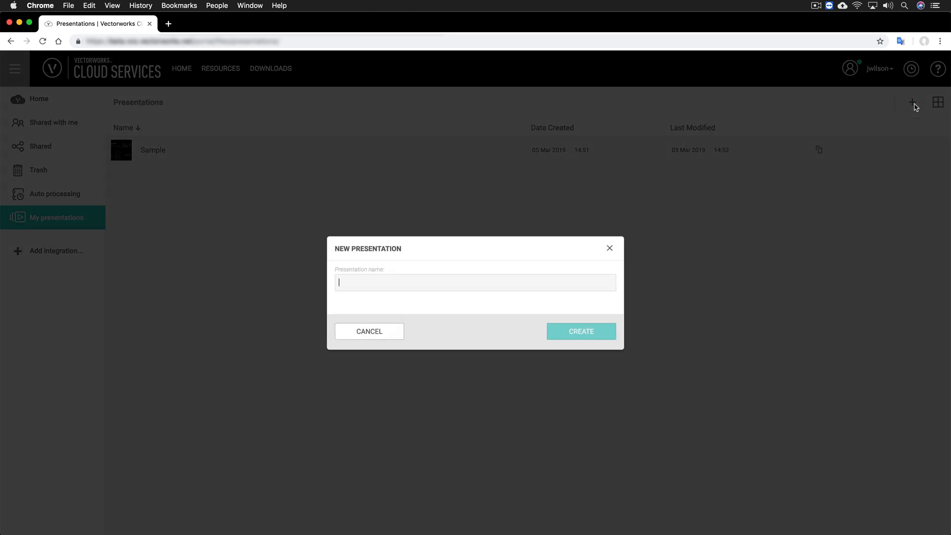
pyautogui.write('New Presenta')
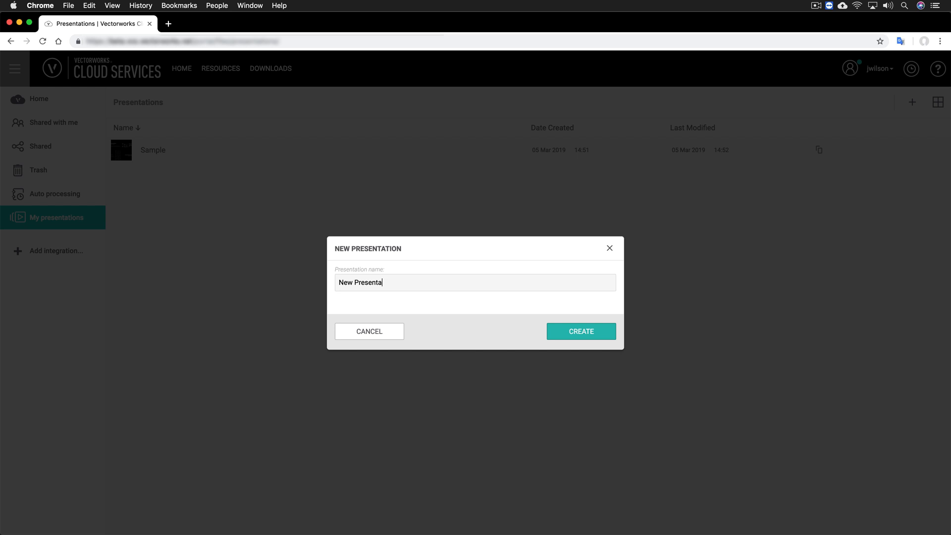
pyautogui.click(580, 331)
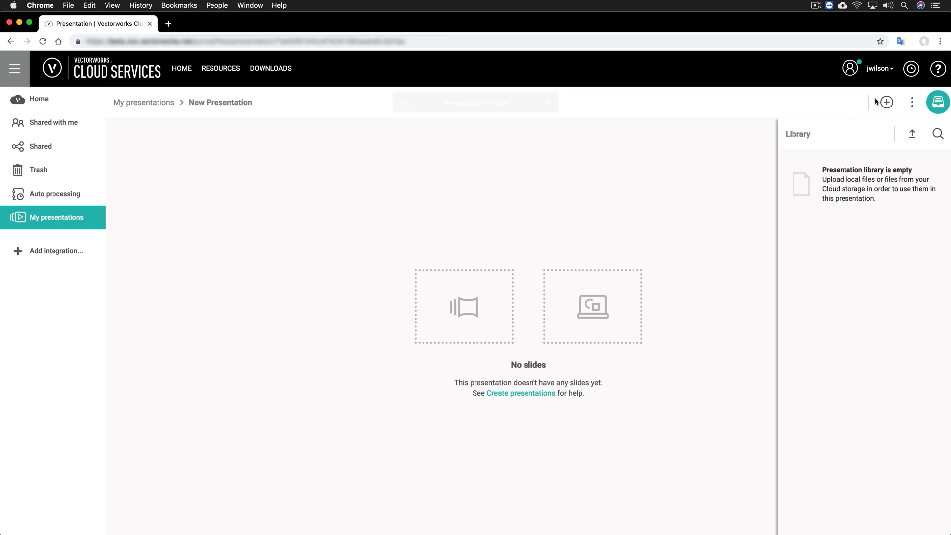
pyautogui.click(885, 102)
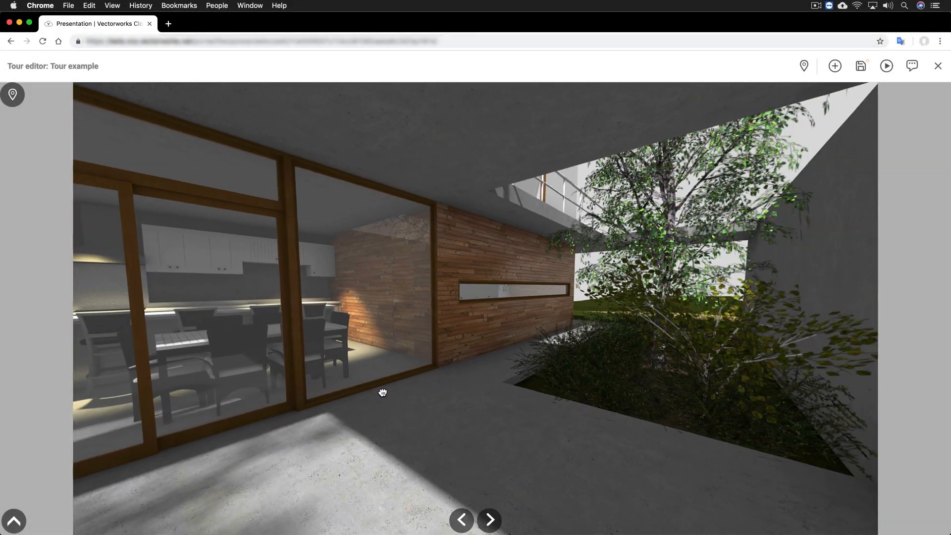
# Step: Look around the courtyard panorama and follow hotspot pins to the next panoramas
pyautogui.moveTo(383, 393); pyautogui.dragTo(785, 392)
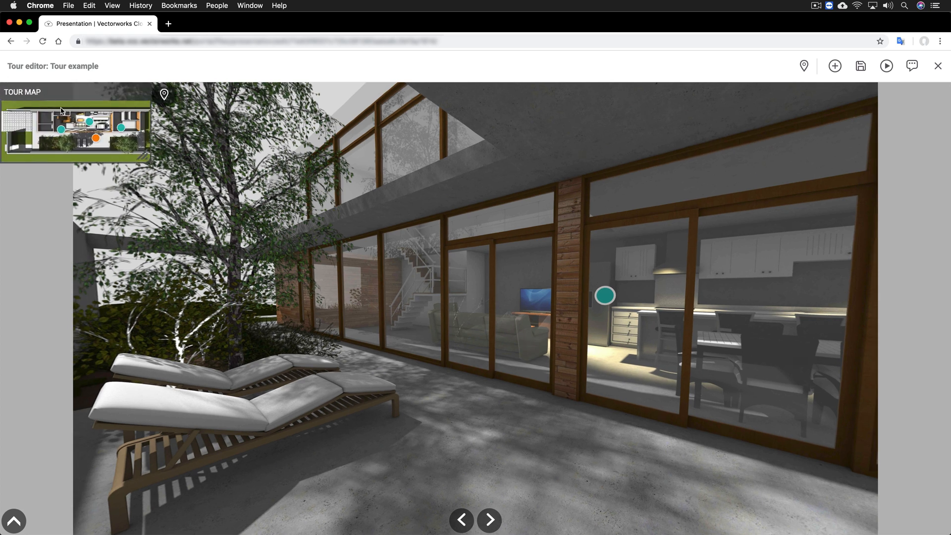
pyautogui.click(606, 296)
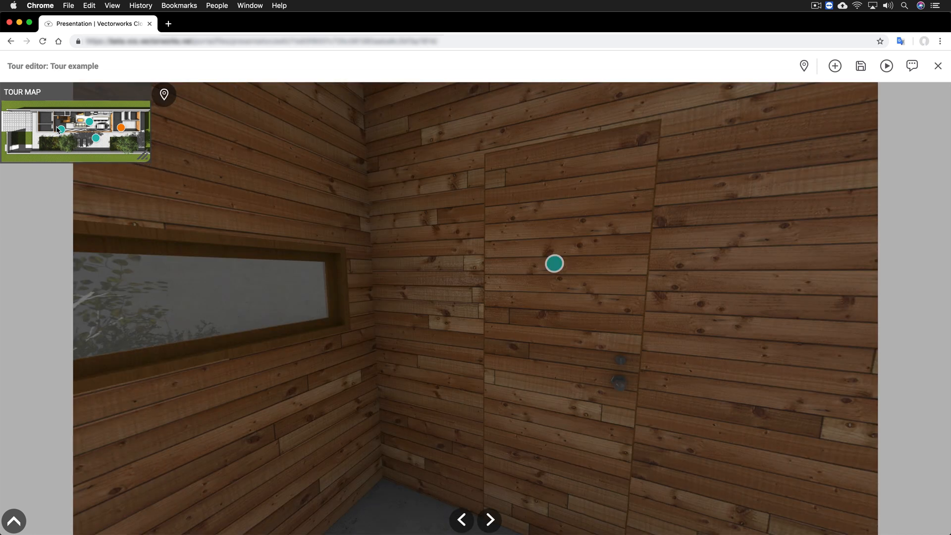
pyautogui.click(554, 264)
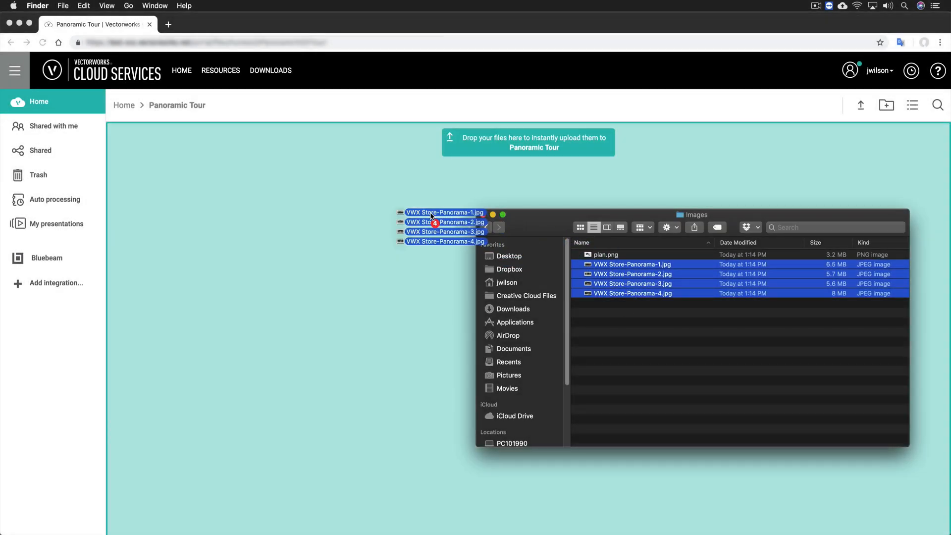
# Step: Upload the four VWX Store panoramas into Panoramic Tour and add them to a presentation
pyautogui.moveTo(445, 227); pyautogui.dragTo(528, 142)
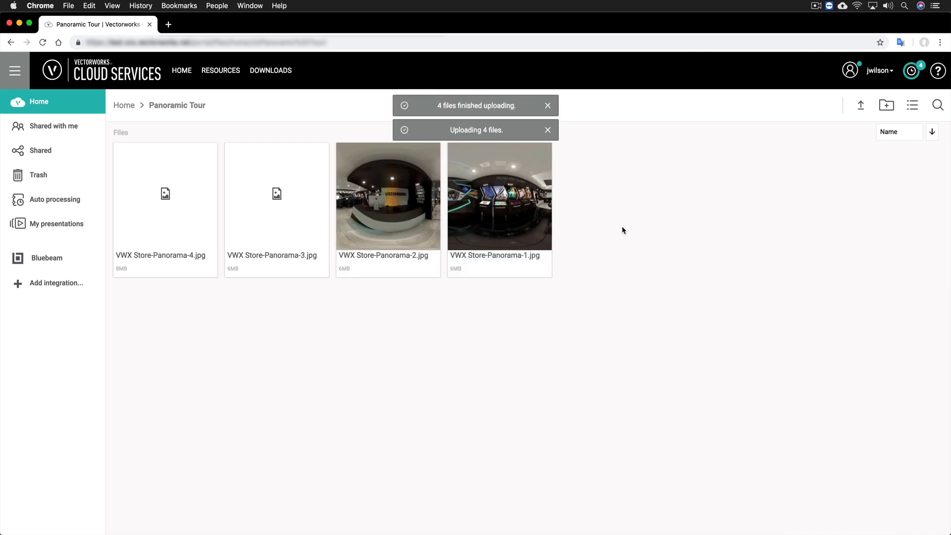
pyautogui.click(164, 195)
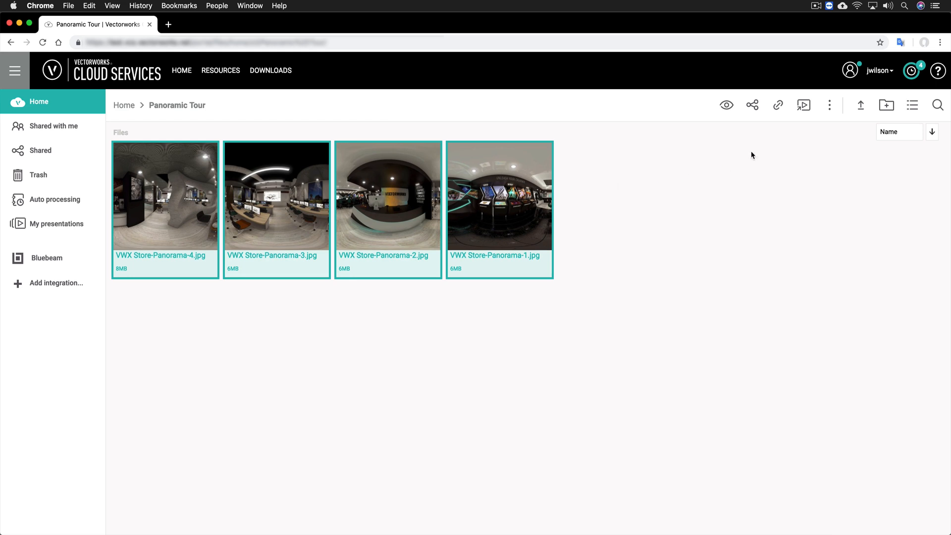
pyautogui.moveTo(804, 104)
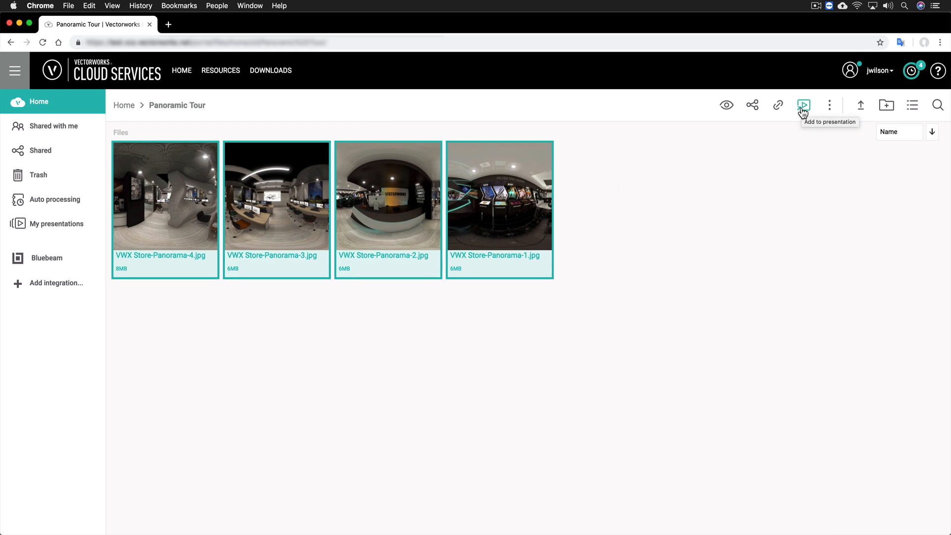
pyautogui.click(804, 105)
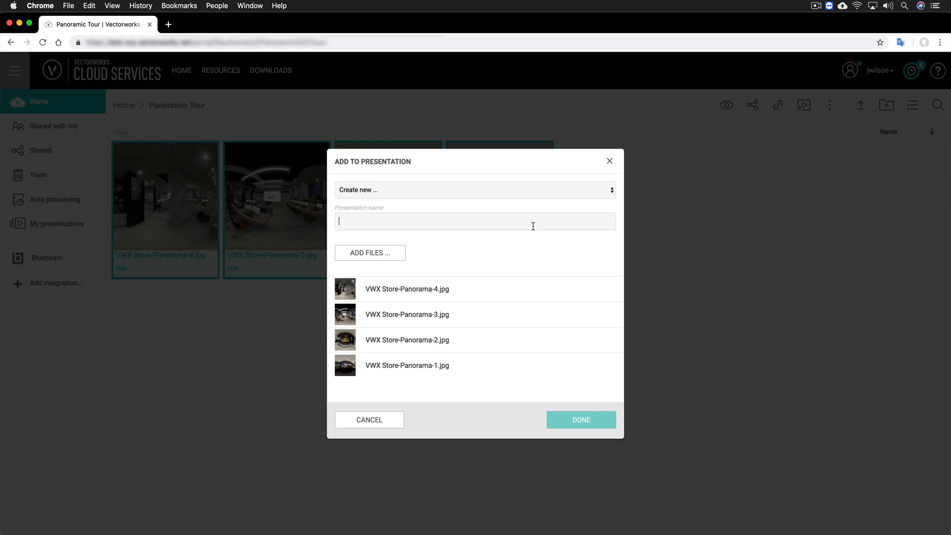
# Step: Create a new presentation named Panorama from the panoramas and open it
pyautogui.write('Panorama')
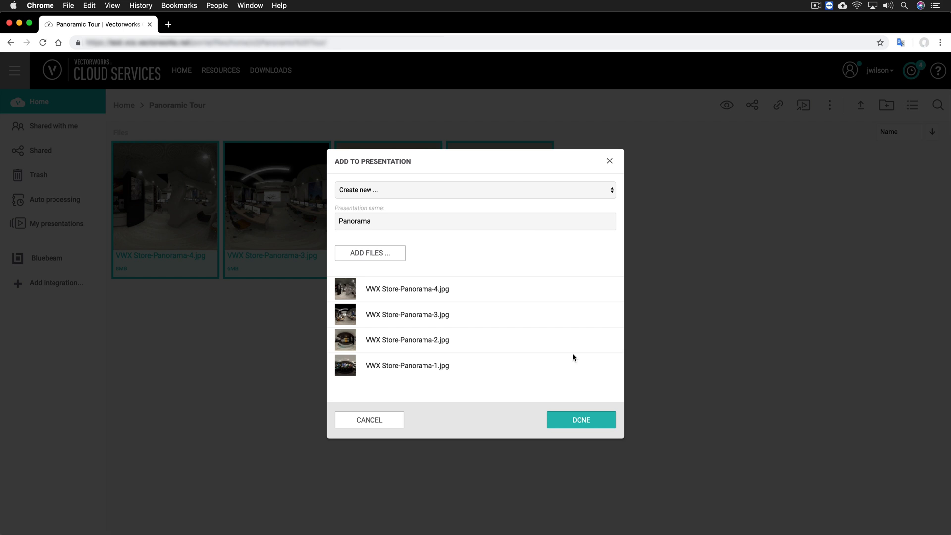
pyautogui.click(580, 419)
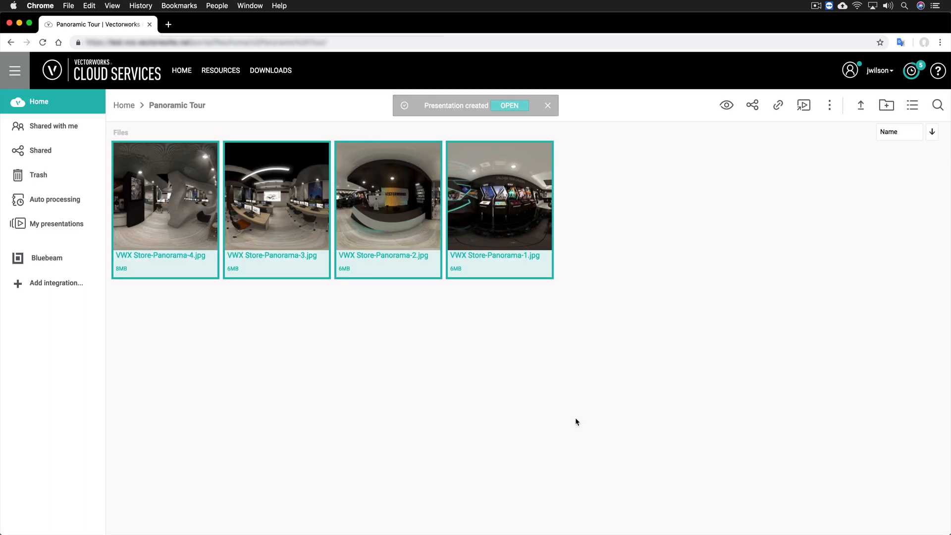
pyautogui.click(510, 105)
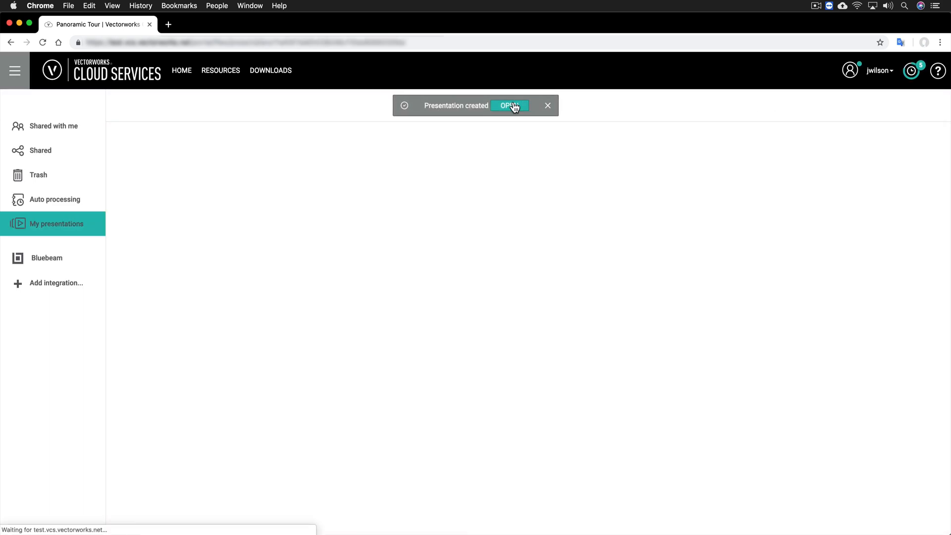
pyautogui.click(508, 106)
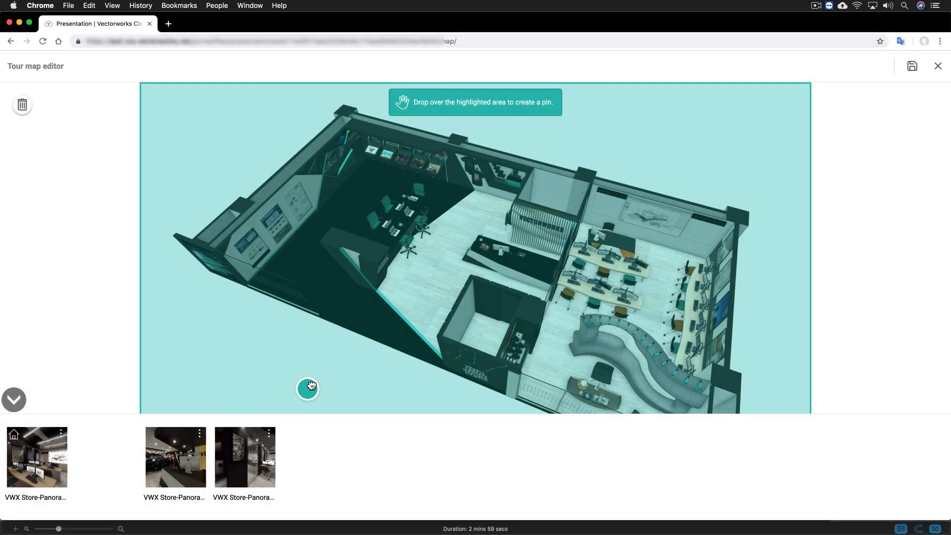
# Step: Place a panorama pin near the lower left of the store floor plan
pyautogui.moveTo(308, 389); pyautogui.dragTo(398, 287)
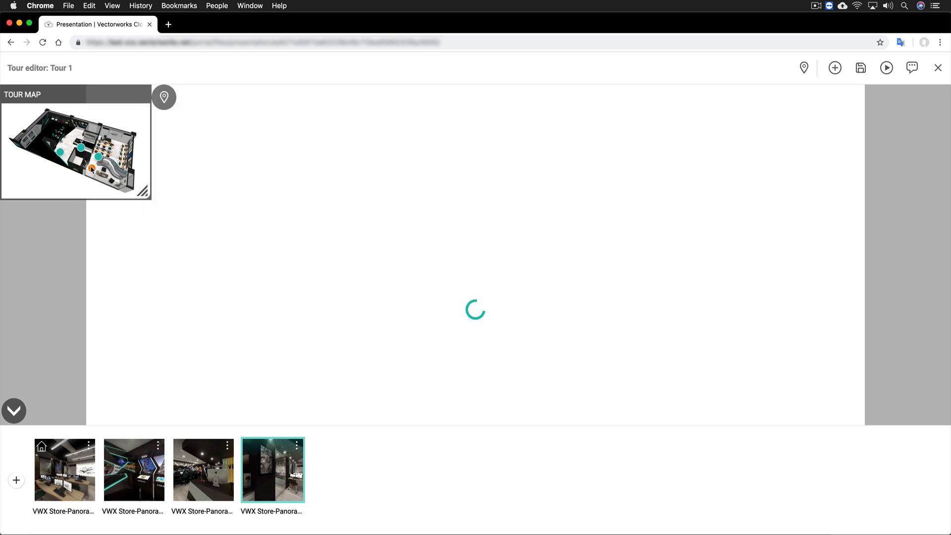
# Step: View the store panoramas in Tour 1, ending on the first scene
pyautogui.click(273, 469)
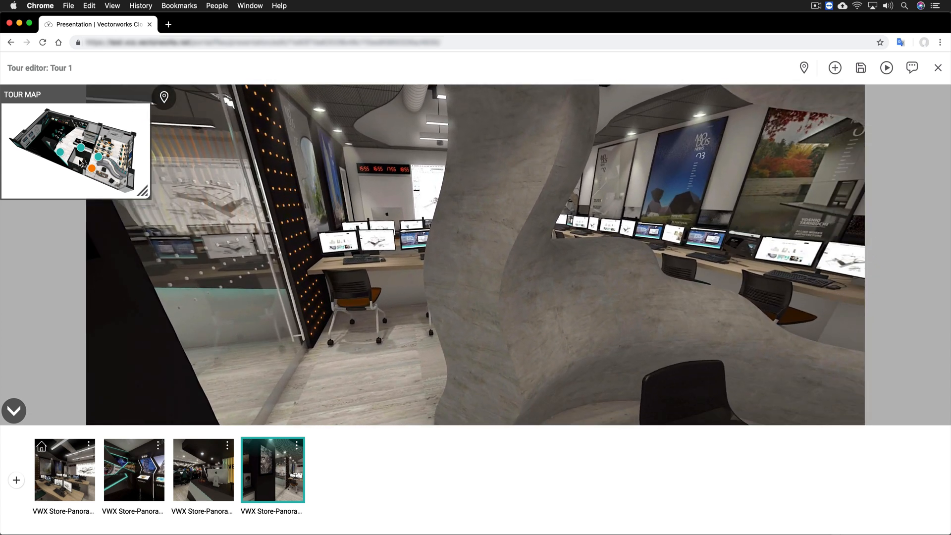
pyautogui.click(63, 469)
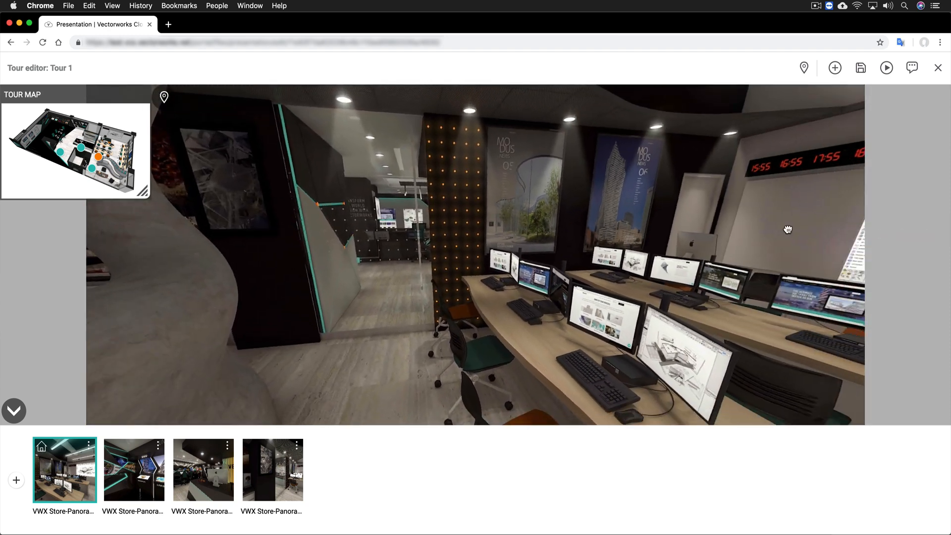
pyautogui.click(886, 67)
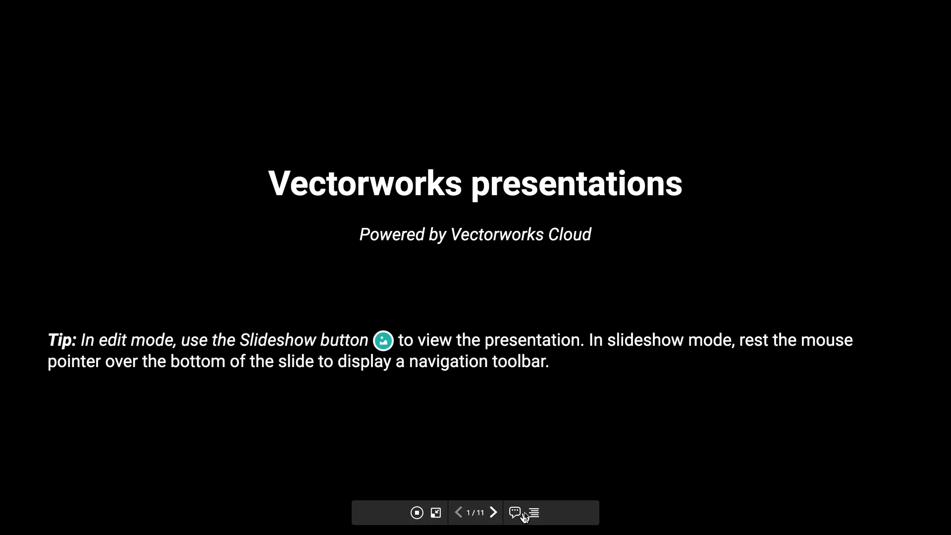
# Step: Advance the Sample slideshow from the title slide using the bottom toolbar
pyautogui.click(533, 512)
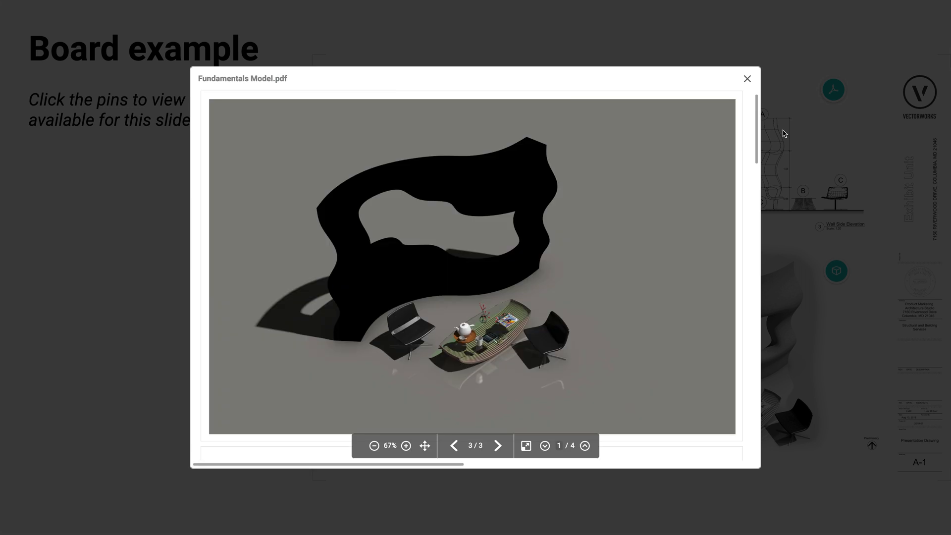
# Step: Page the Fundamentals Model PDF, then step back through linked files to the VGX model
pyautogui.click(544, 444)
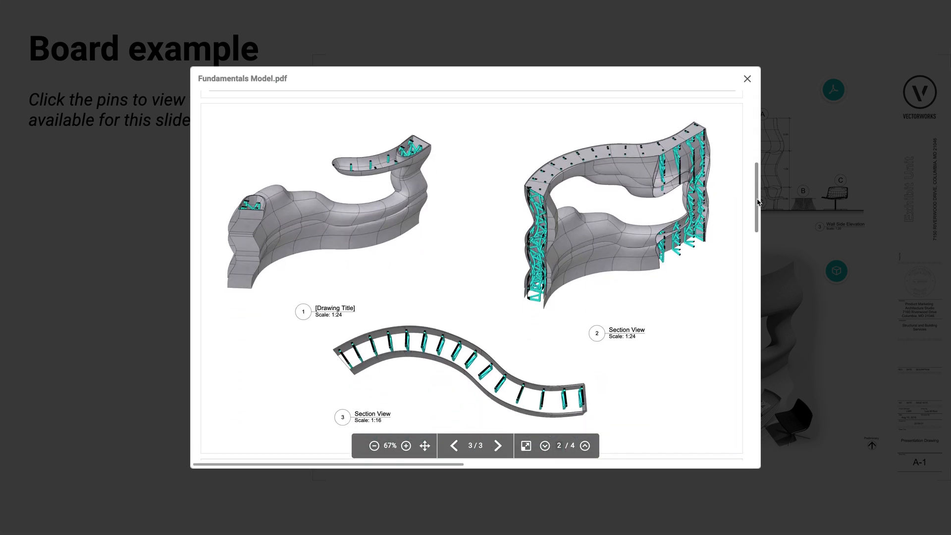
pyautogui.click(544, 445)
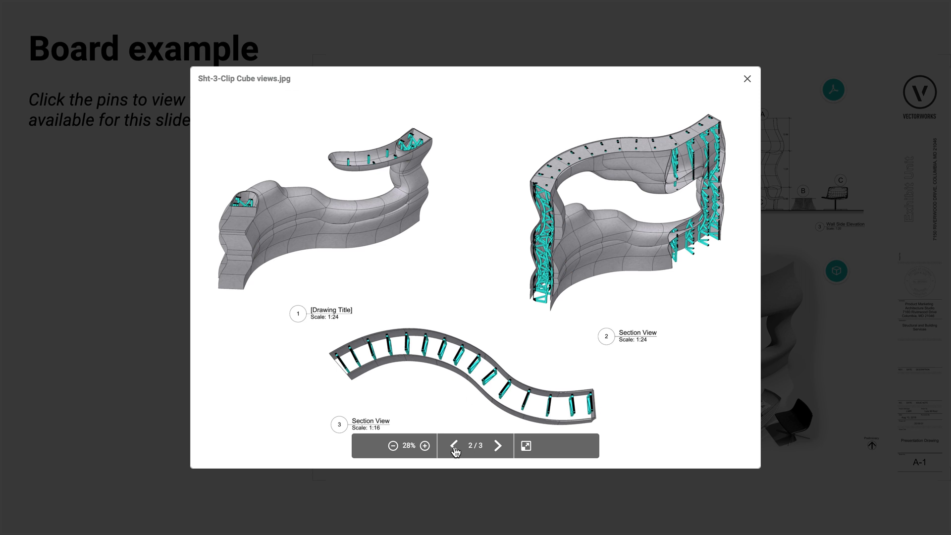
pyautogui.click(455, 445)
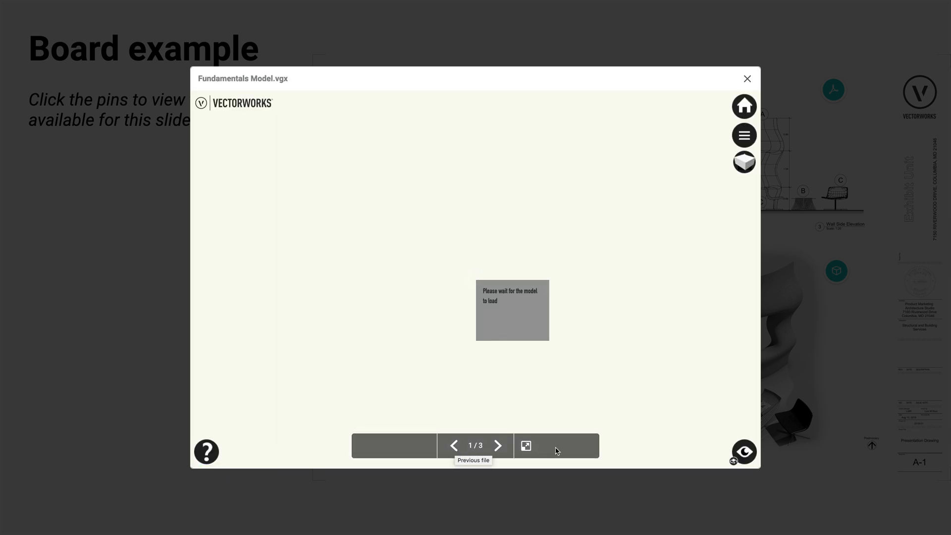